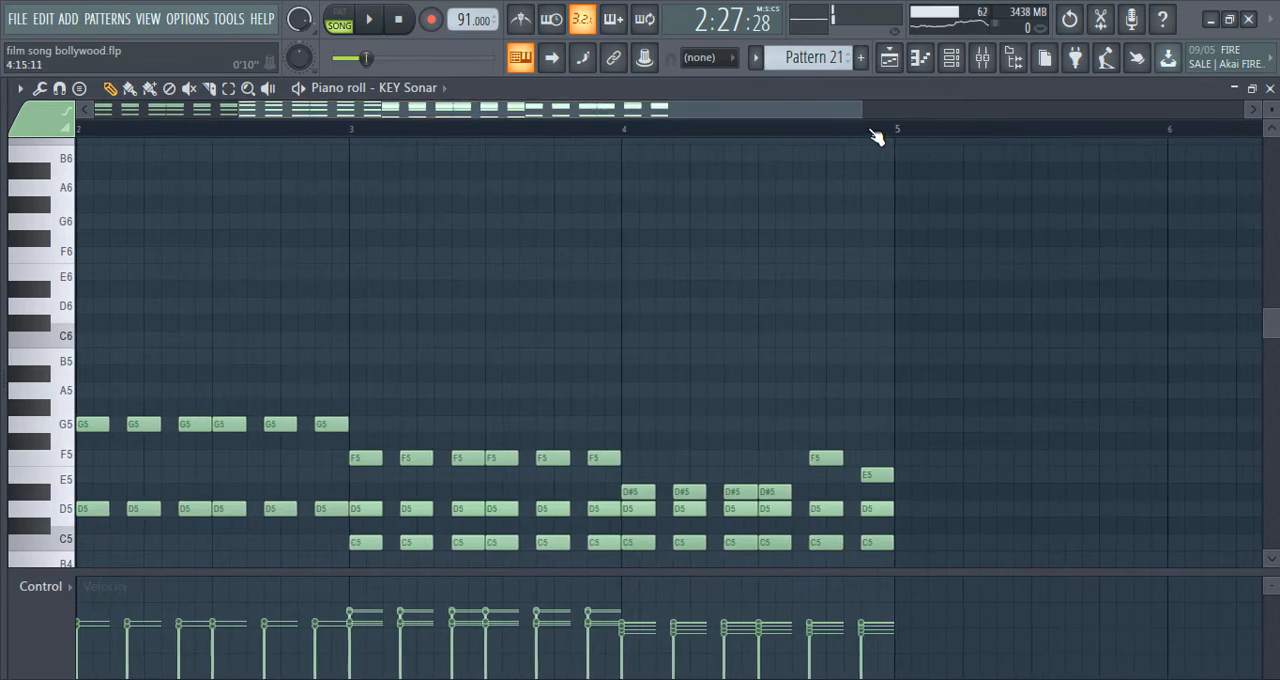
mouse_move(300, 90)
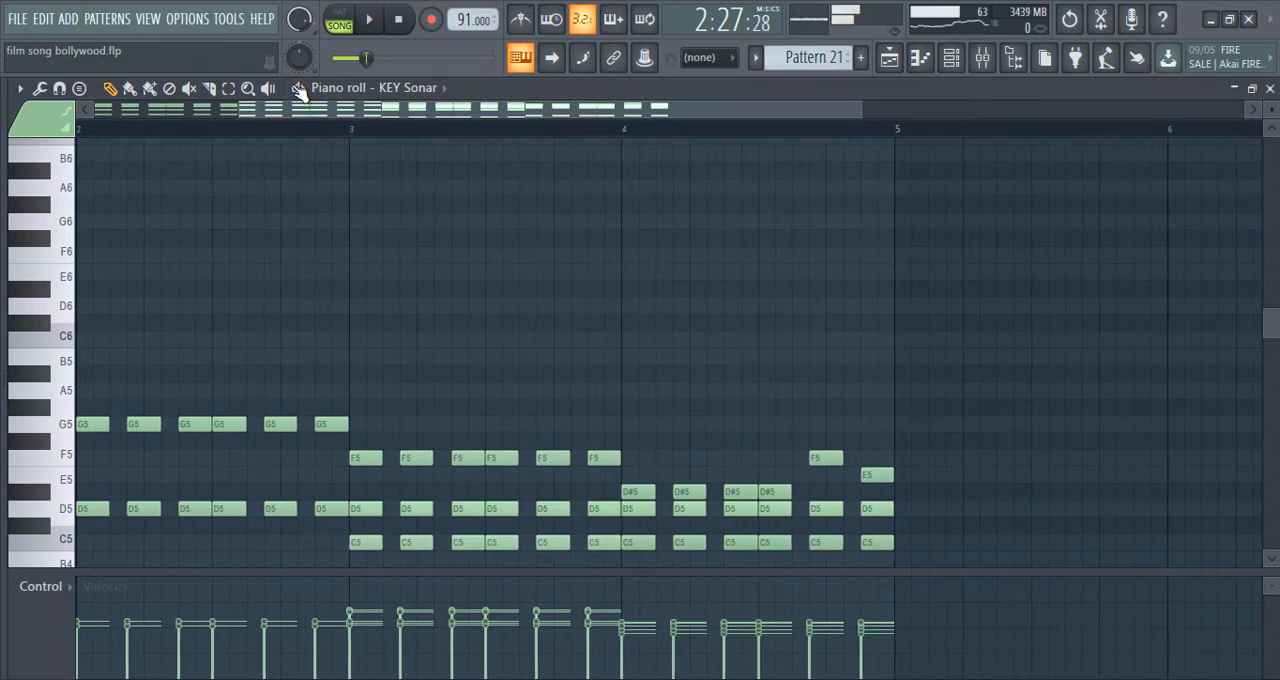
Close the KEY Sonar piano roll and bring up the render dialog for Pattern 21_10.wav.
click(368, 18)
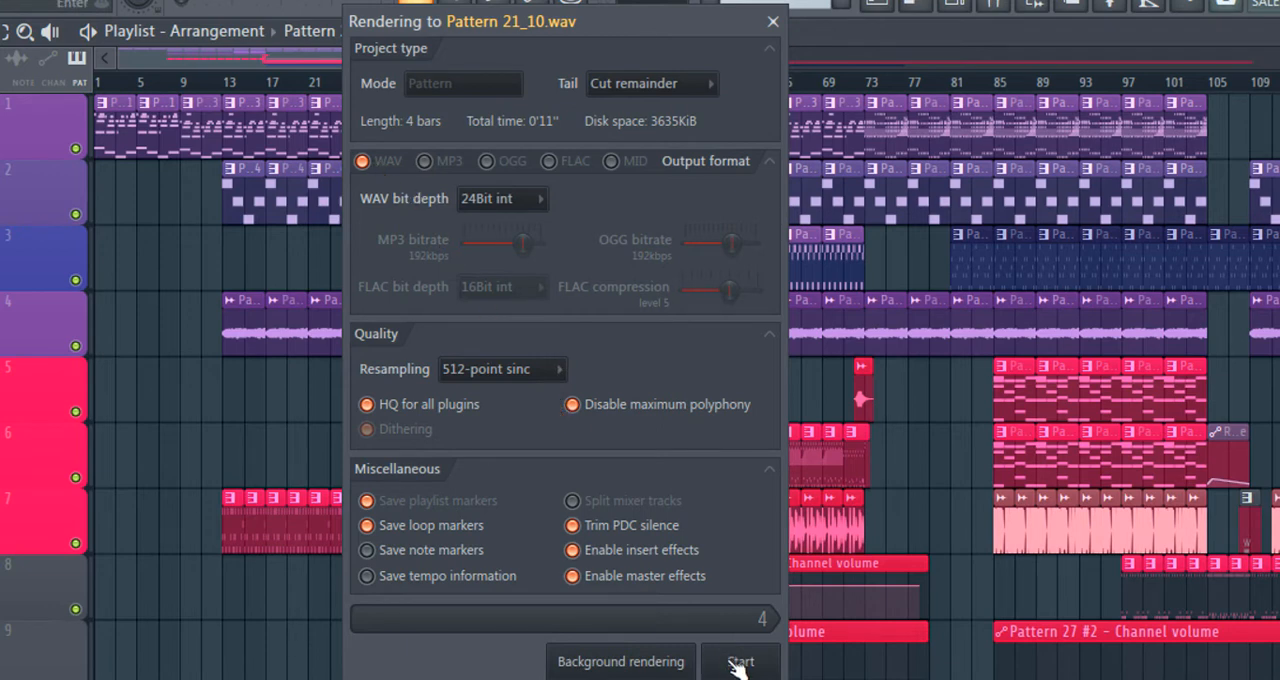
Start rendering so Pattern 21_10.wav bounces and loads as an audio clip.
click(740, 660)
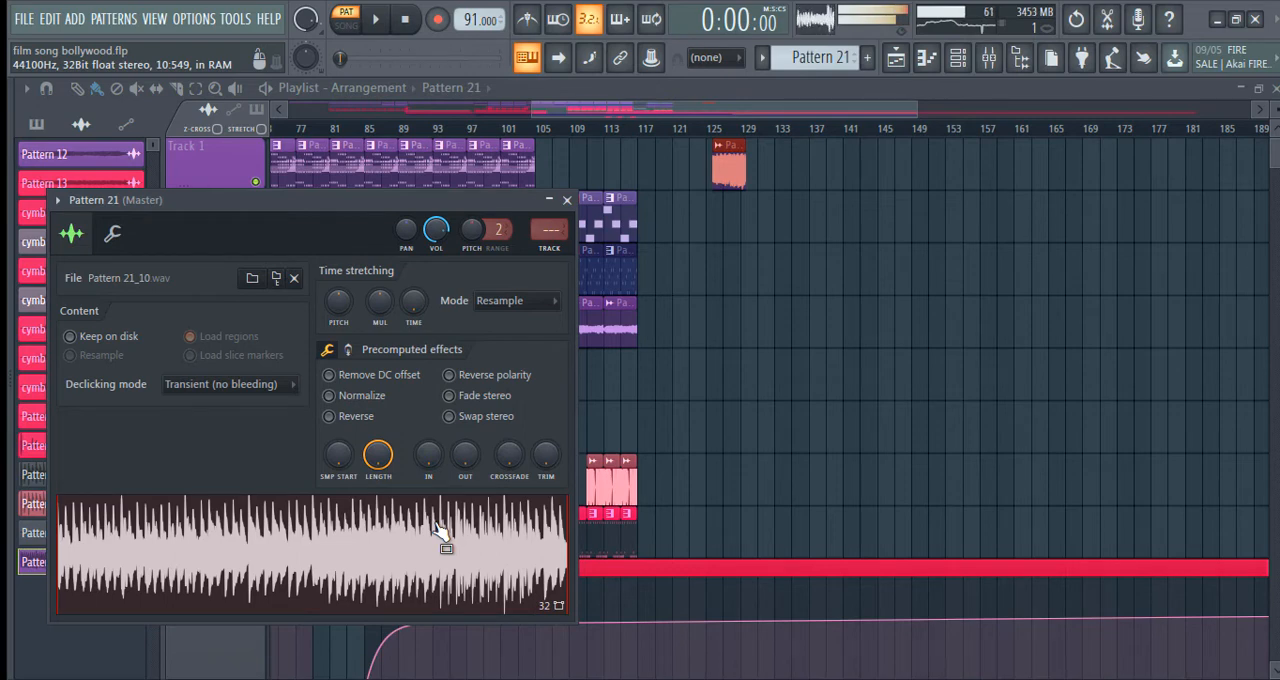
Close the Pattern 21 audio clip window and scroll the playlist back to the arrangement.
click(566, 200)
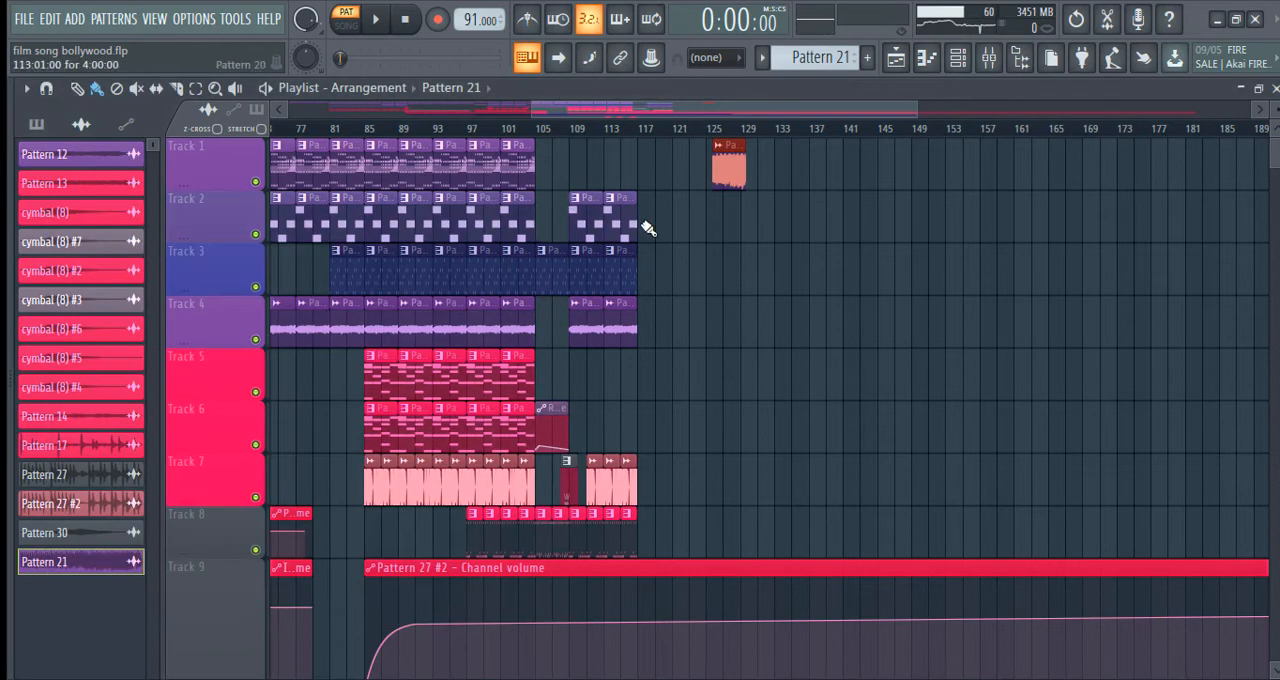
scroll(left, 3)
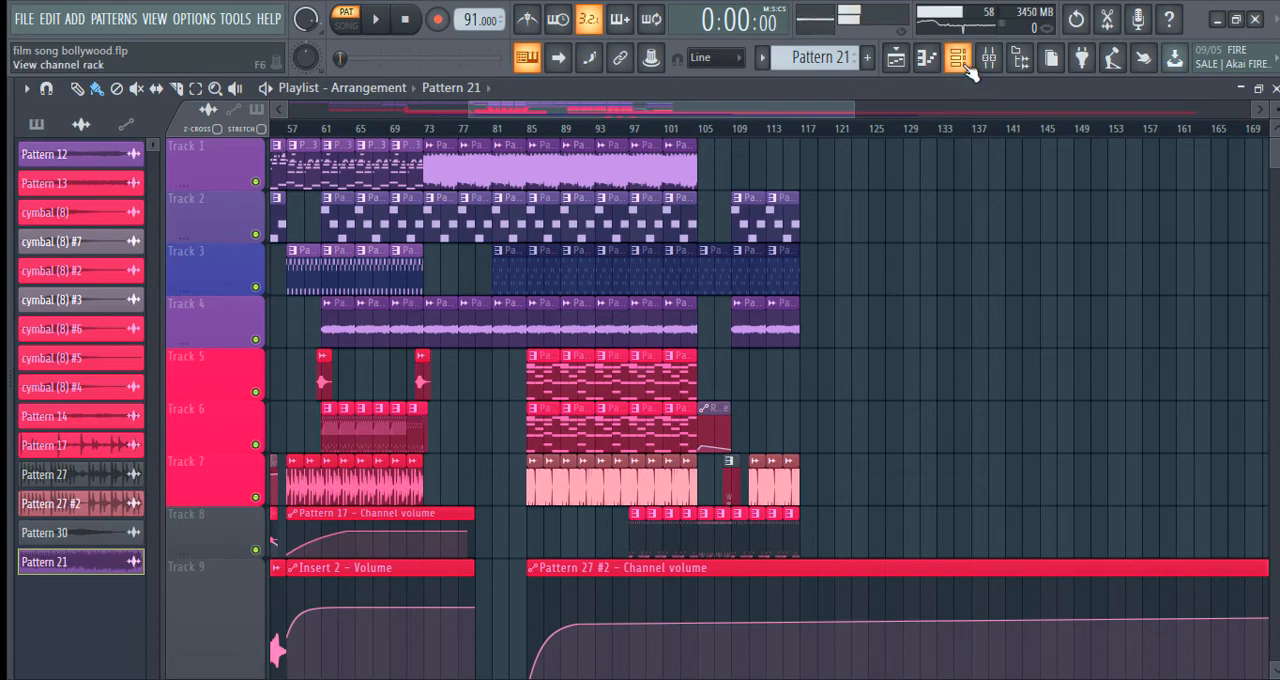
Show the channel rack over the playlist to reach the KEY Sonar channel.
click(956, 56)
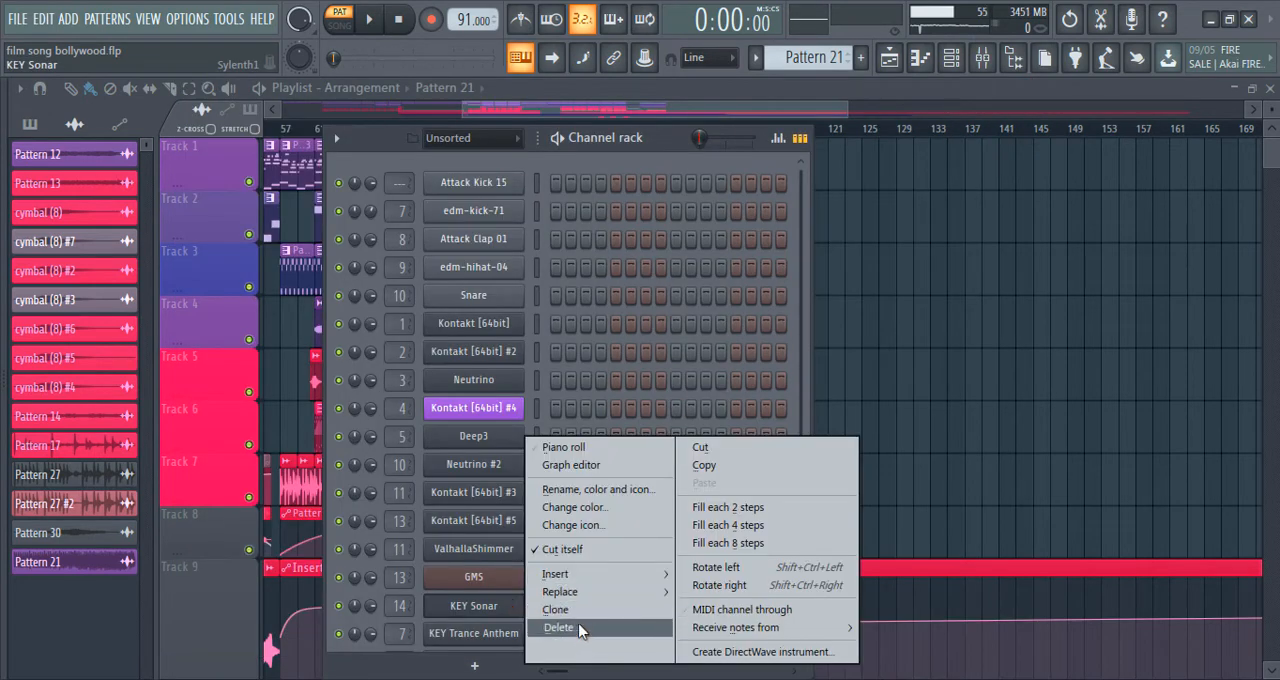
mouse_move(624, 224)
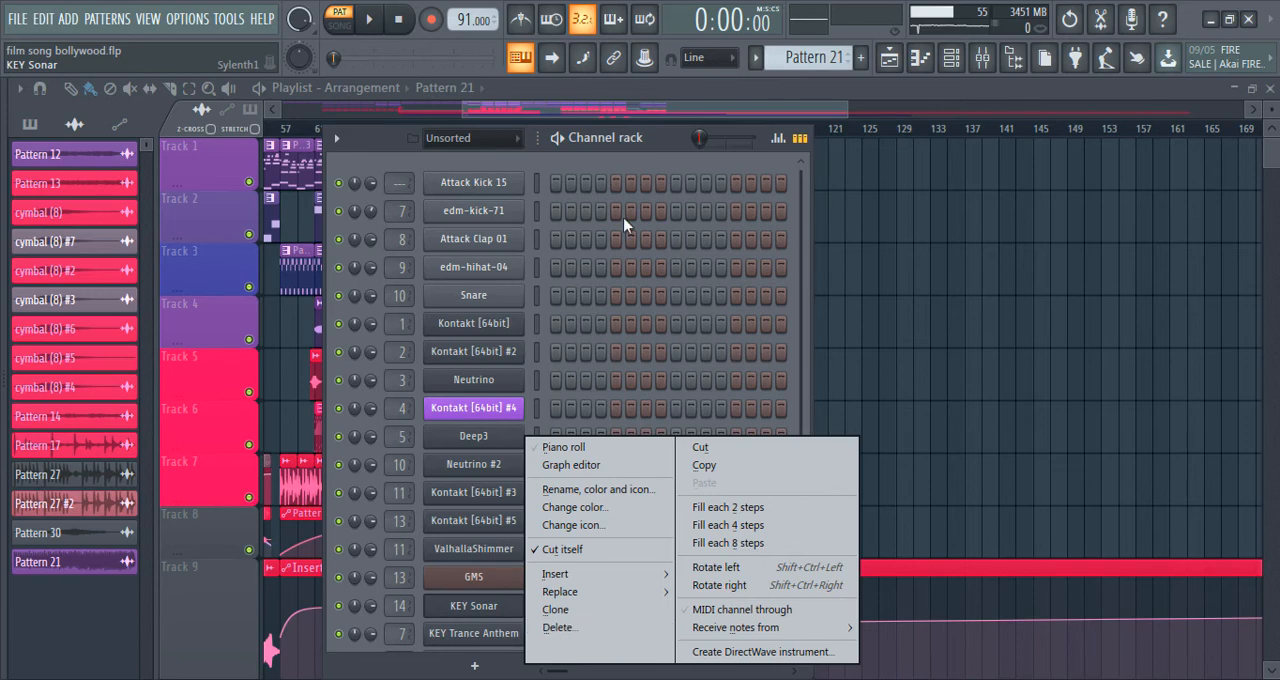